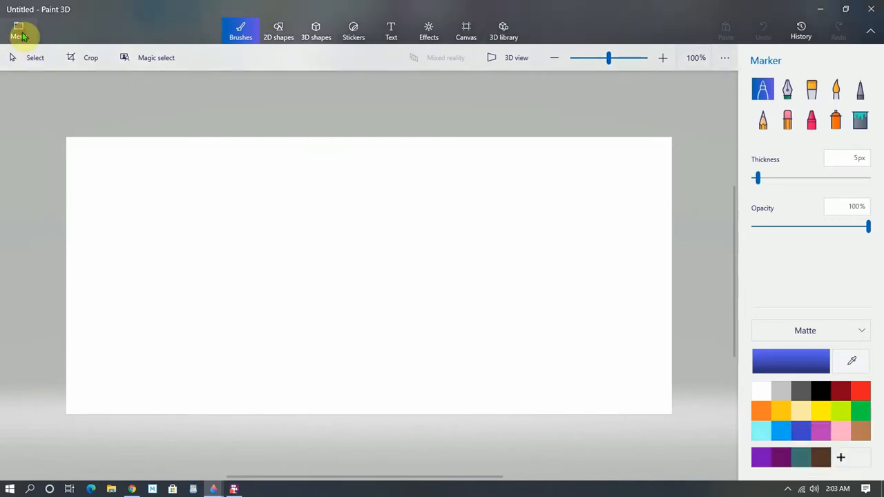
mouse_move(43, 113)
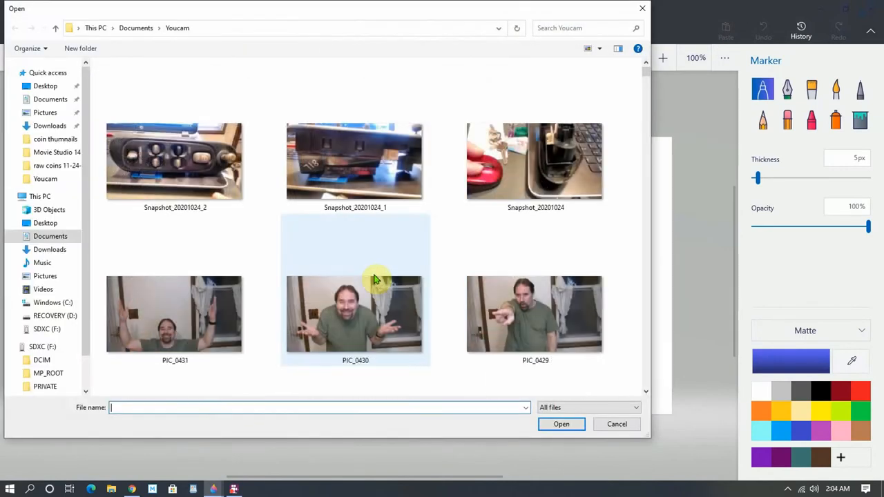
Step: Load the 'done 1' photo of the man pointing from Documents > Youcam onto the canvas
scroll(down, 3)
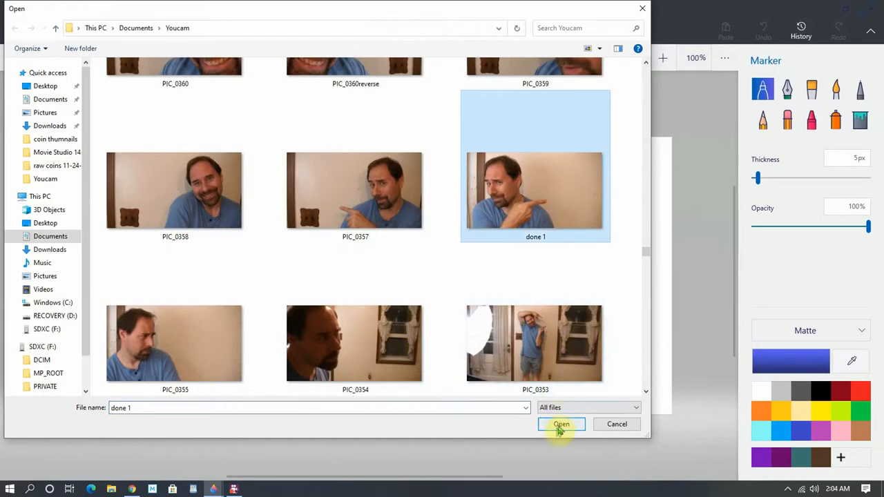
click(561, 424)
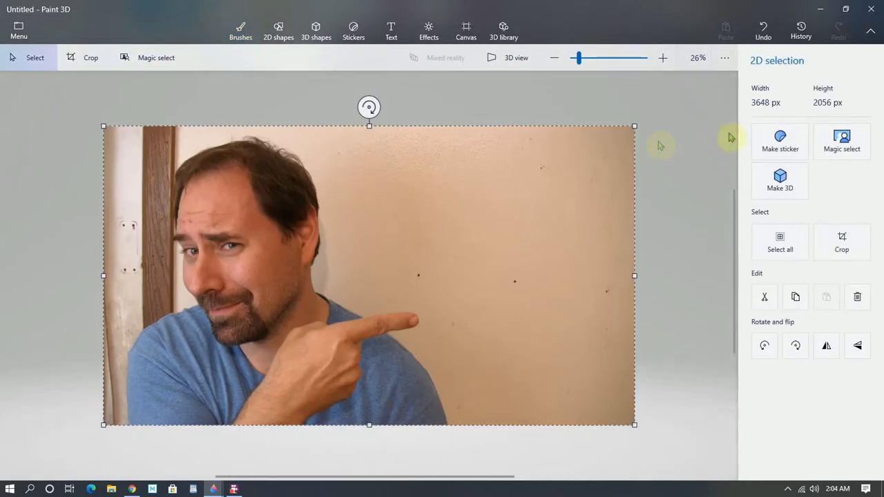
Step: Start Magic select, shrink the focus box to just the man, and generate his first cutout
click(841, 141)
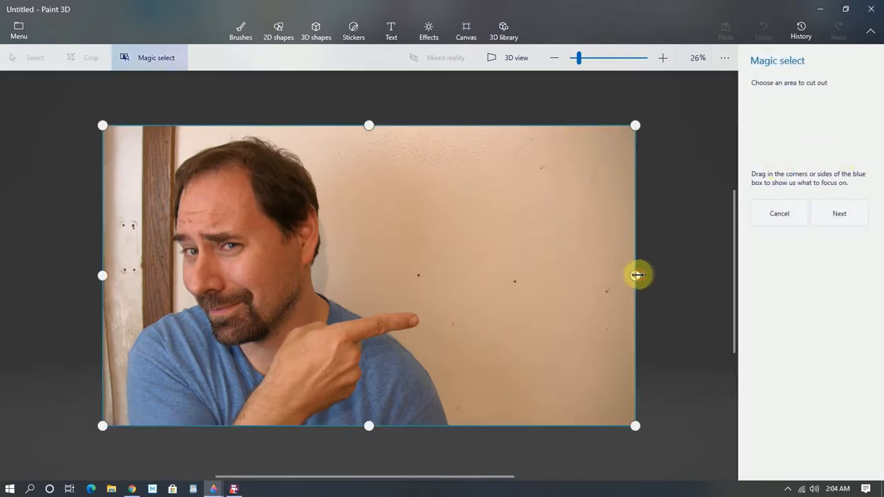
drag(635, 276, 453, 276)
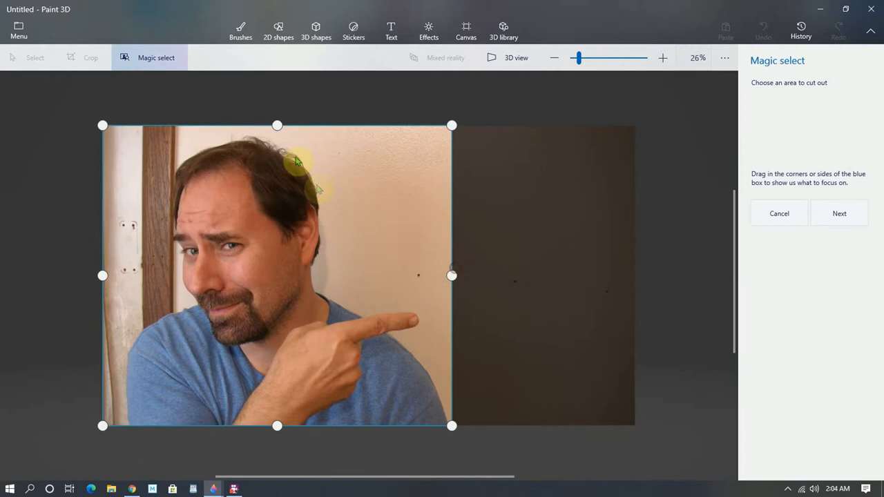
drag(277, 124, 277, 133)
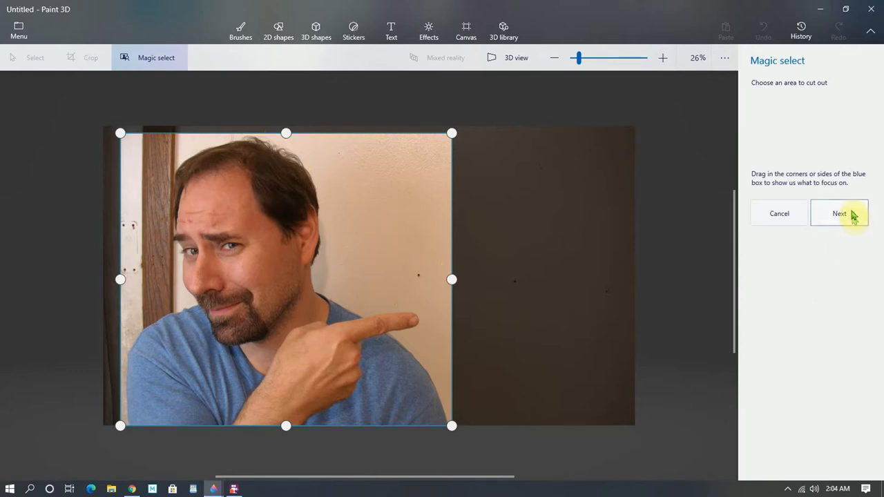
click(840, 213)
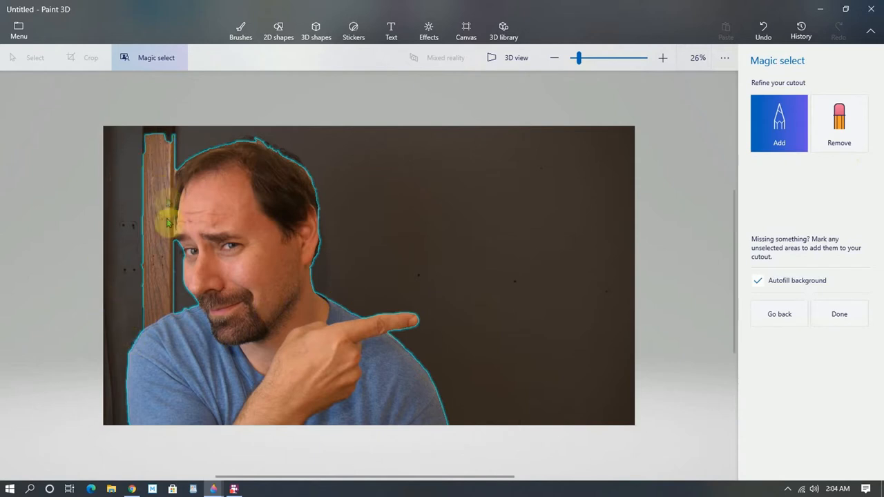
mouse_move(152, 163)
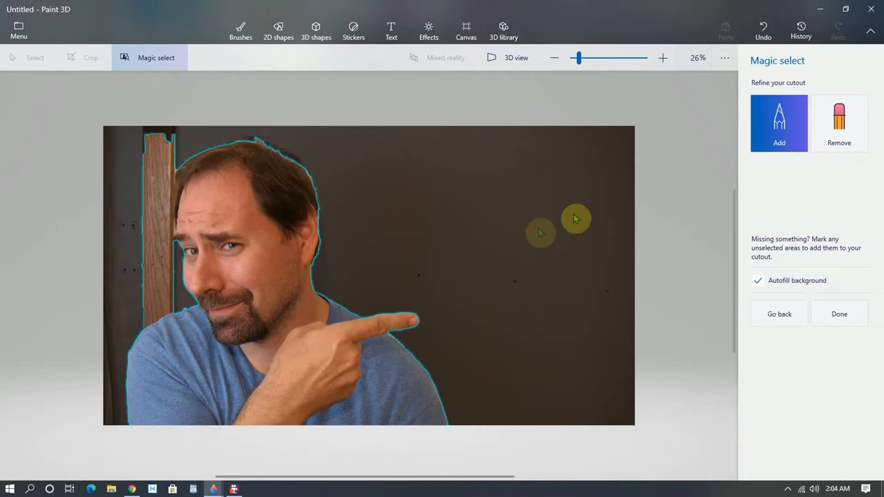
Step: Use Remove to erase the wooden strip left of his head from the cutout
click(840, 123)
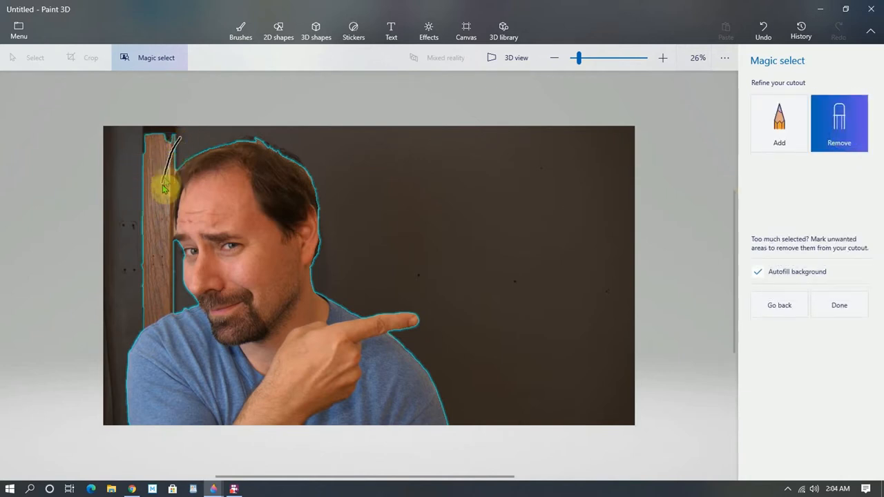
drag(168, 182, 158, 304)
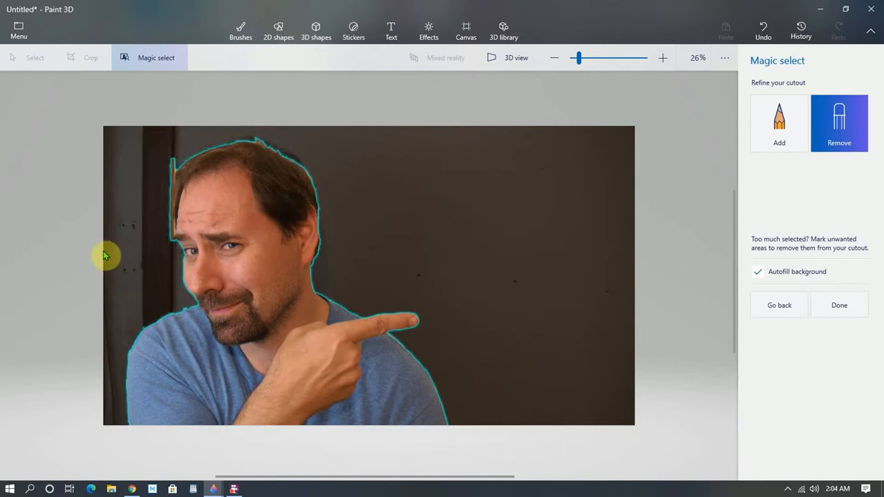
mouse_move(234, 224)
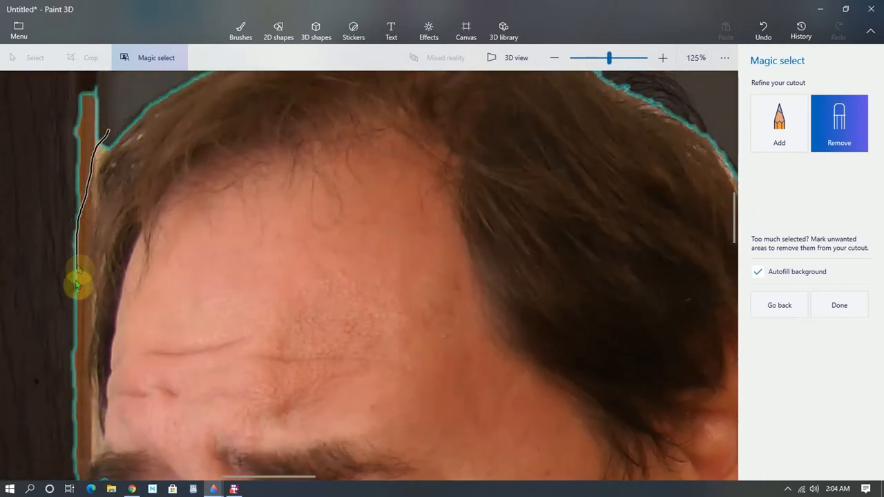
Step: Remove the frame edge beside the forehead, then Add the missing tuft of hair on top
drag(76, 279, 86, 453)
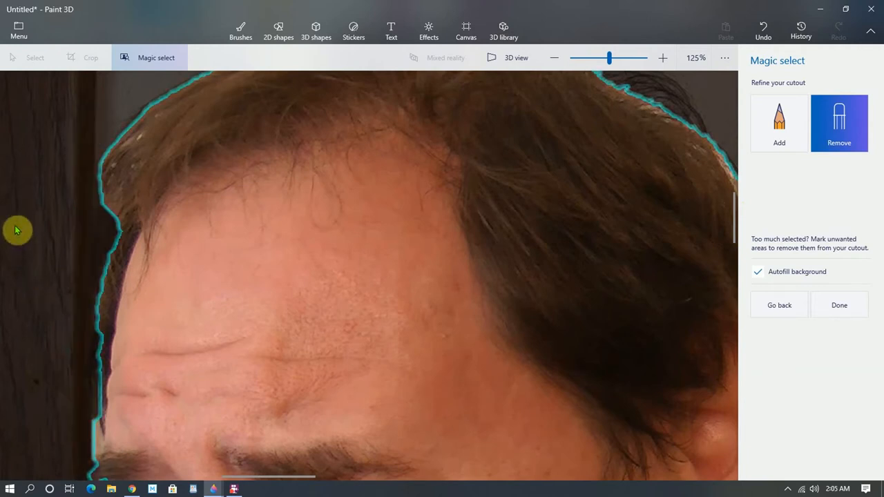
click(554, 58)
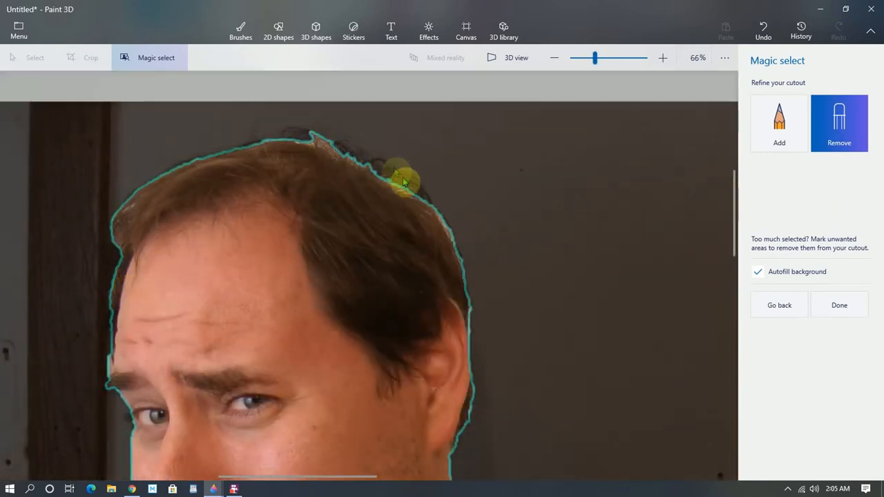
click(779, 123)
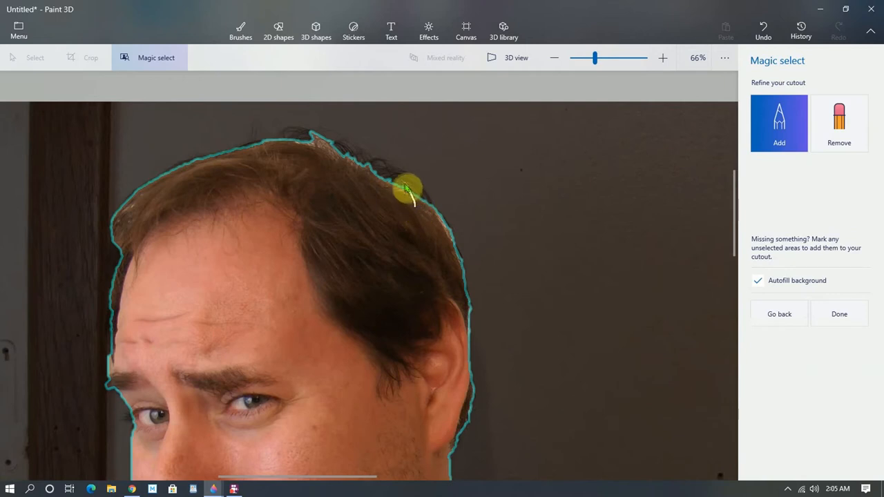
drag(407, 191, 310, 141)
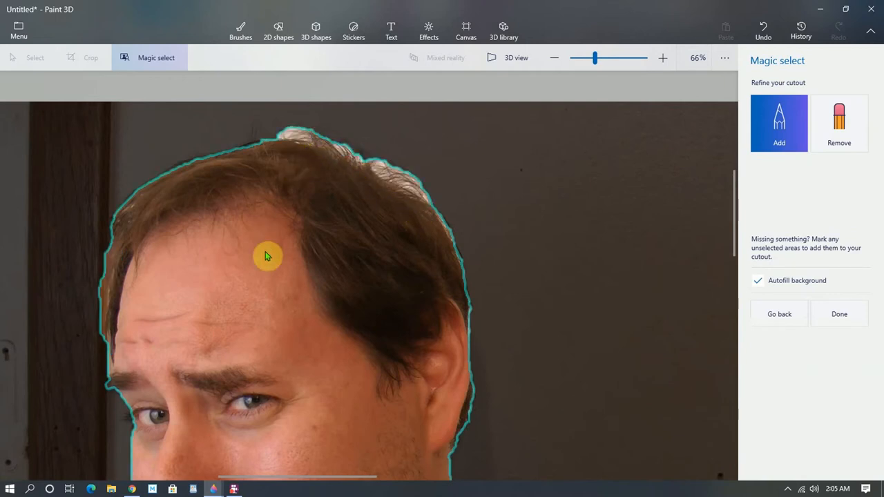
mouse_move(462, 242)
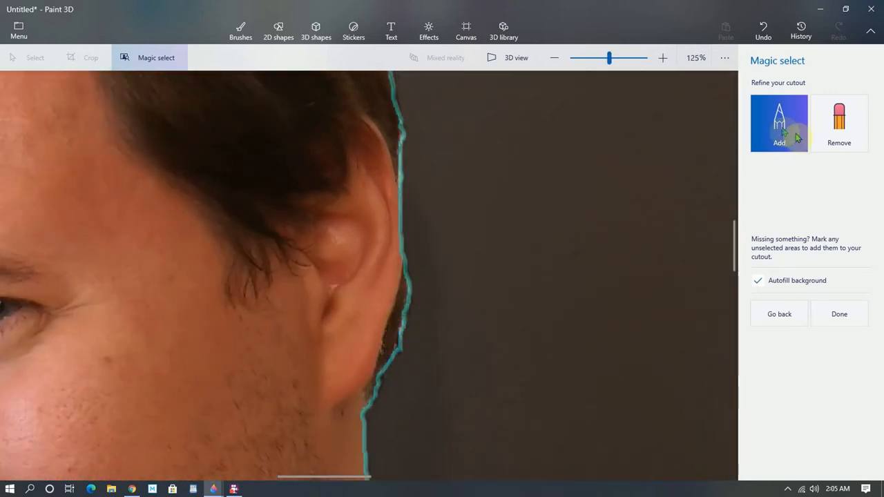
click(839, 123)
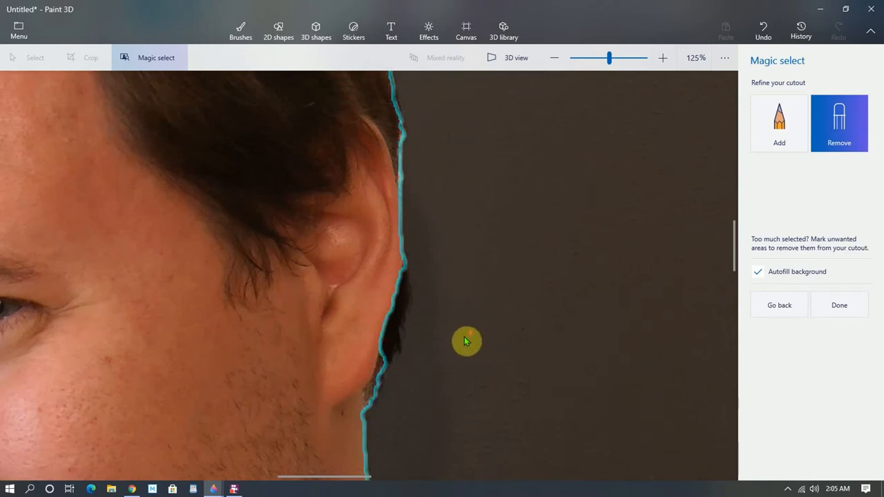
click(555, 58)
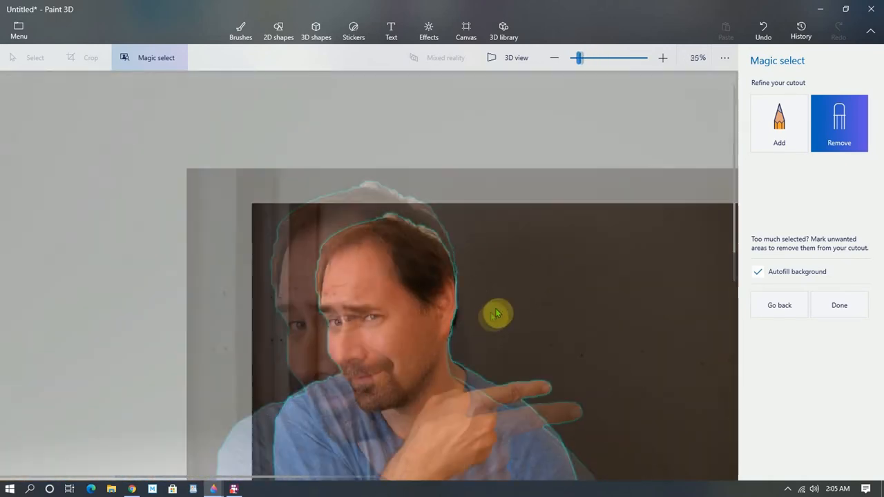
click(556, 58)
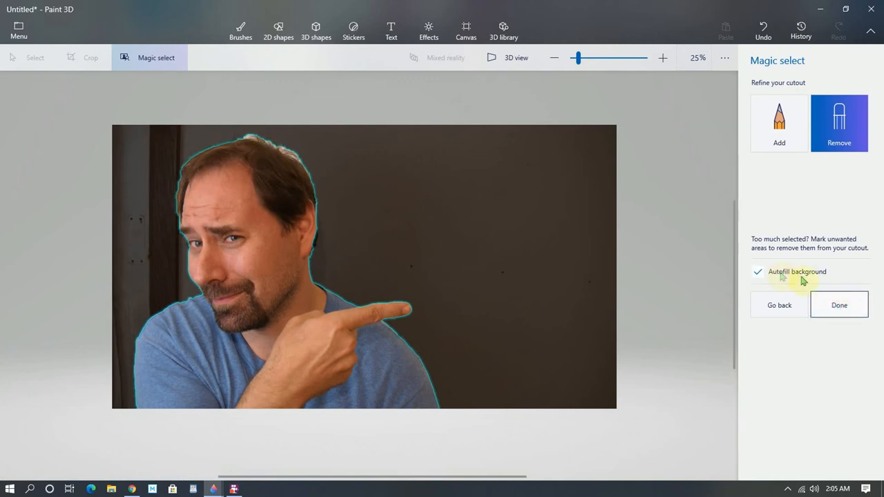
Step: Finish the cutout with Done and keep it via Make sticker as a custom sticker
click(838, 305)
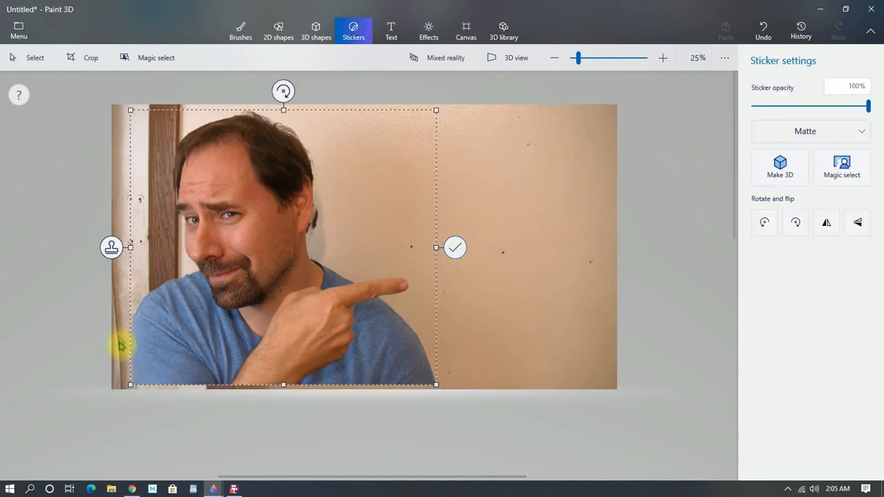
click(456, 247)
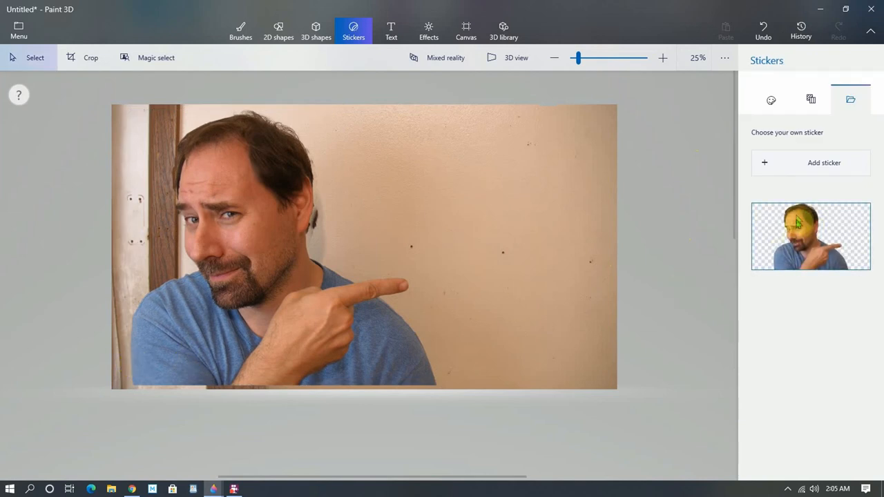